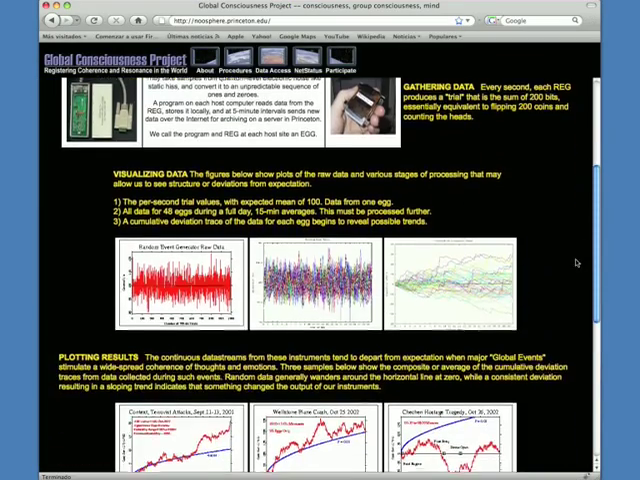
- Scroll the Global Consciousness Project page down through Visualizing Data and Plotting Results
{"action": "scroll", "scroll_direction": "down", "scroll_amount": 3}
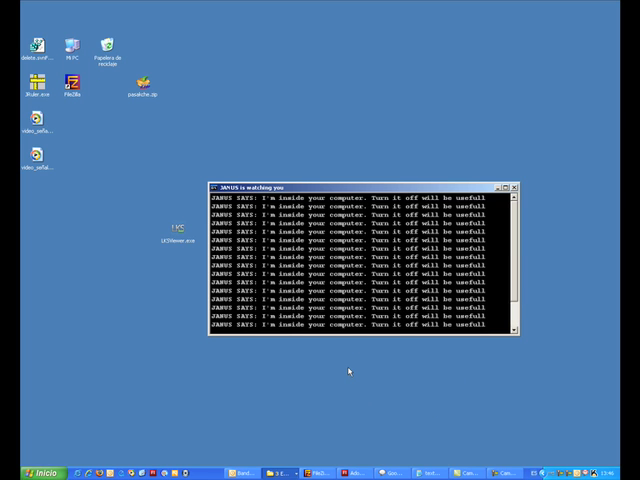
- Dismiss the virus warning and reach the Proyecto Conciencia Global page with its password box
{"action": "left_click", "coordinate": [516, 188]}
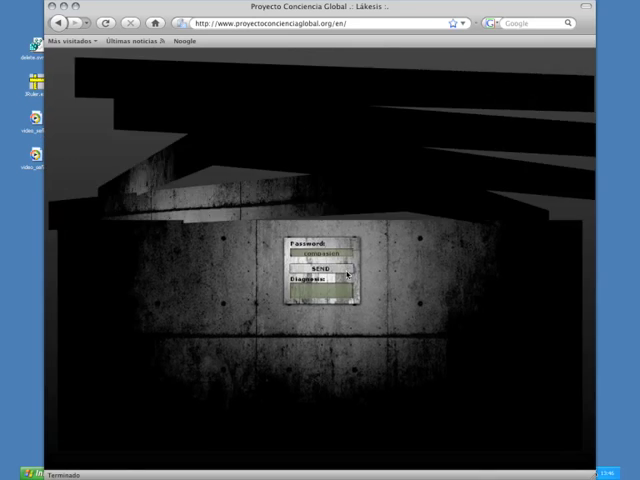
- Navigate to the FotoMurcia blog post 'La Señal' about the Gutiérrez and Zurdo novel
{"action": "left_click", "coordinate": [320, 270]}
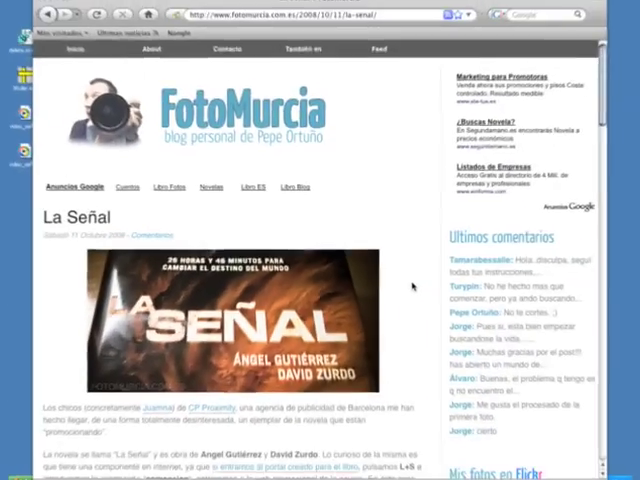
- Follow the FotoMurcia link to the basement site and go through its metal door
{"action": "scroll", "scroll_direction": "down", "scroll_amount": 3}
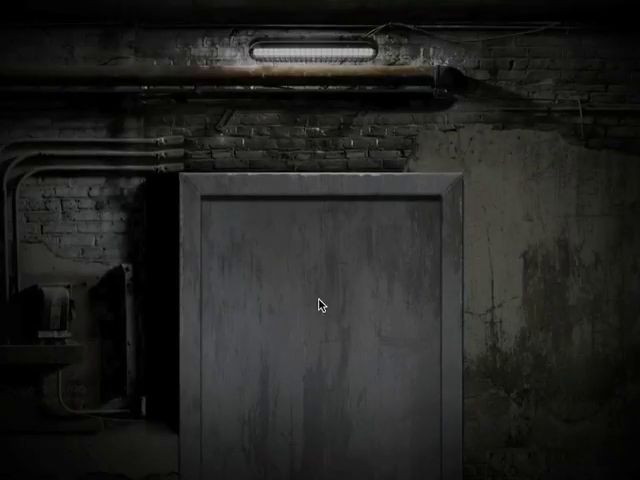
{"action": "left_click", "coordinate": [318, 304]}
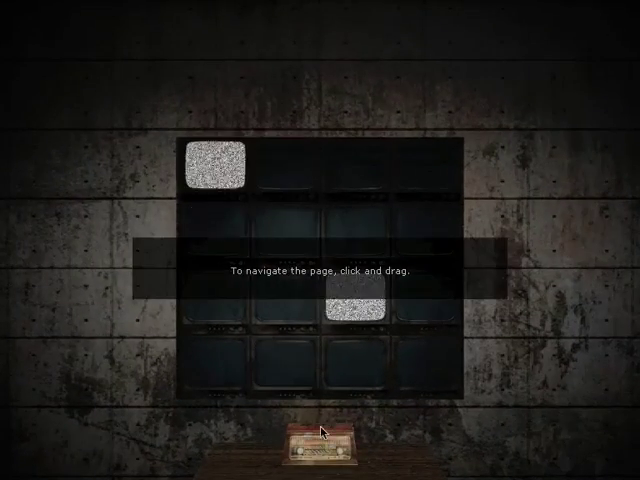